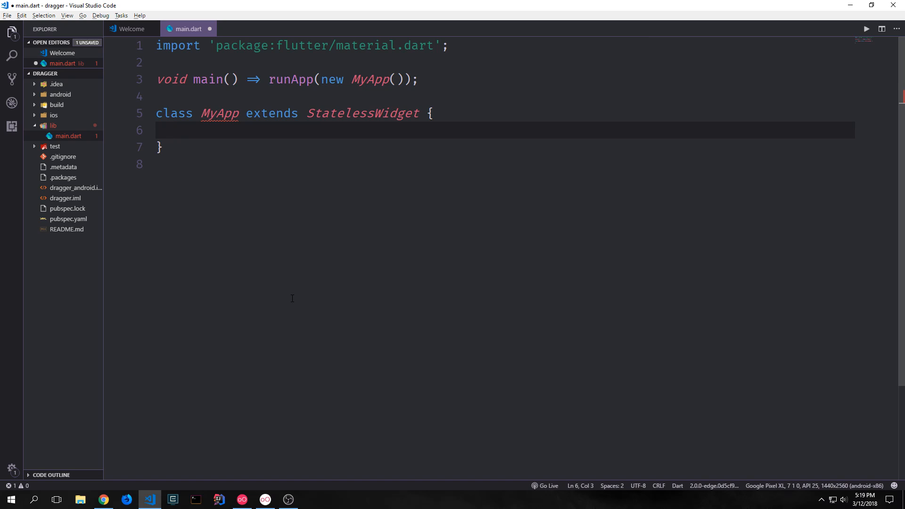
click(171, 130)
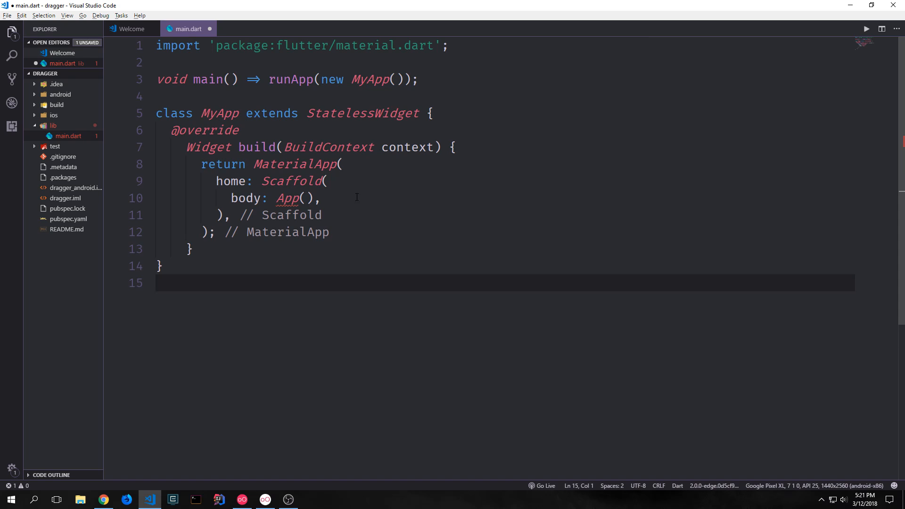
double_click(290, 180)
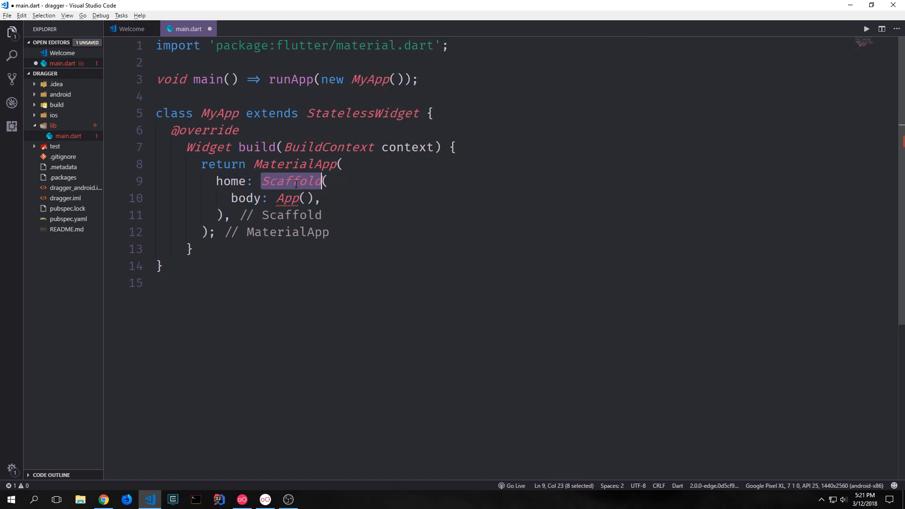
click(275, 198)
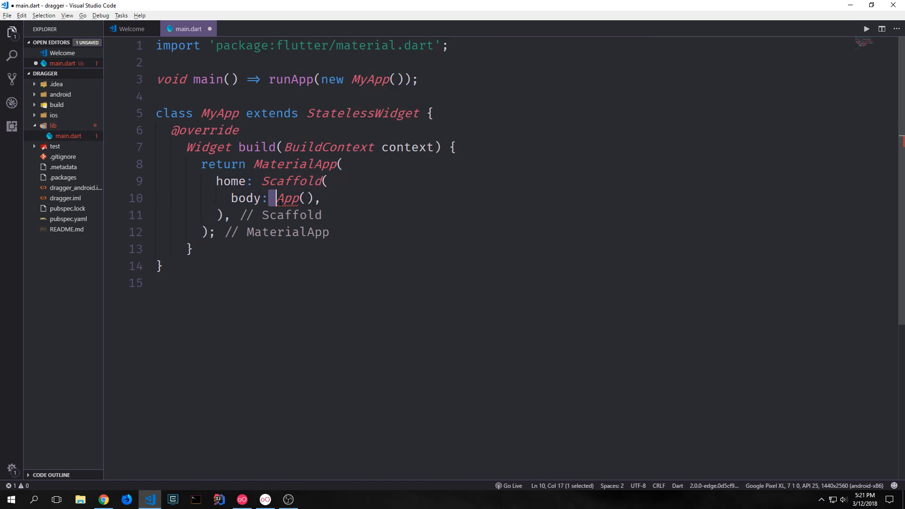
key(enter)
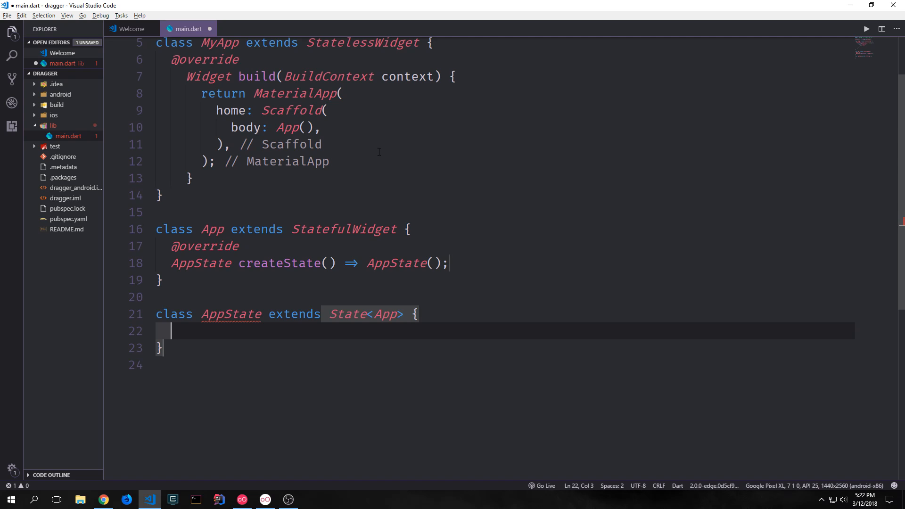
Give AppState a caughtColor defaulting to Colors.grey and build a Stack with a children list.
text(Color caughtColor;)
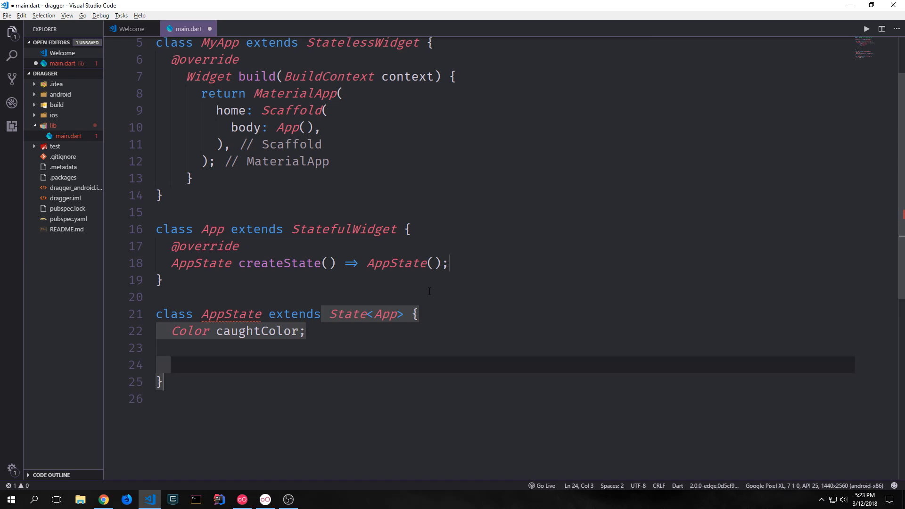
click(169, 365)
text( = Colors.grey)
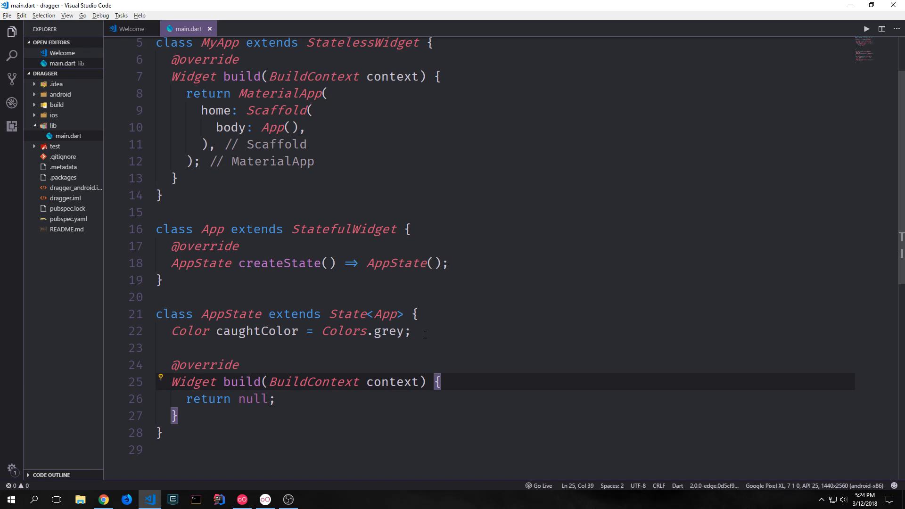
text(Stack()
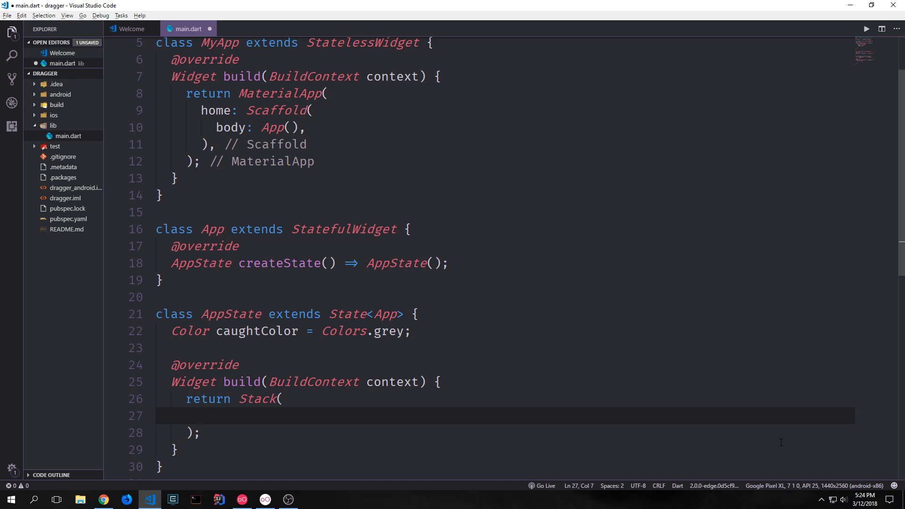
click(200, 415)
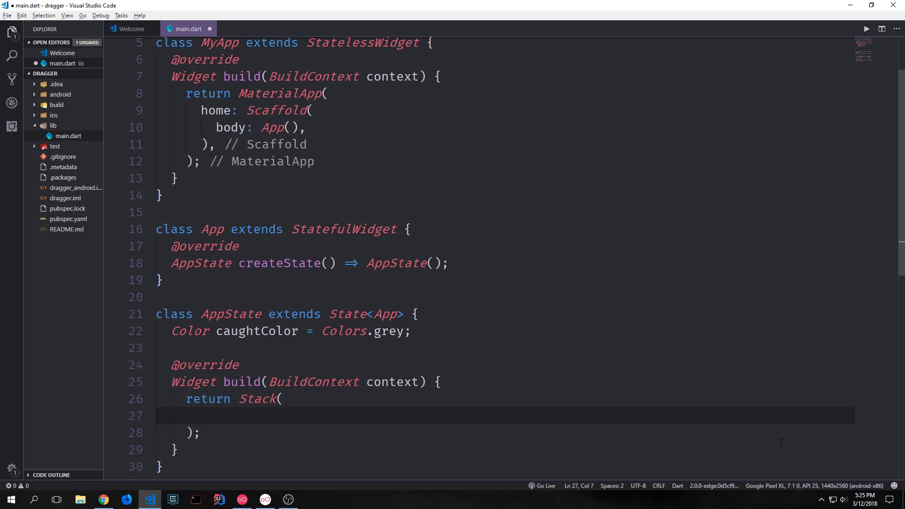
click(200, 416)
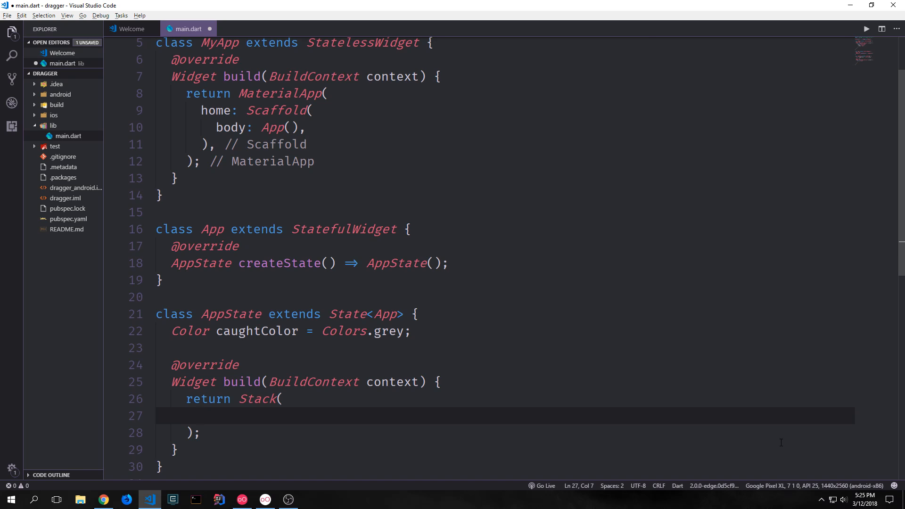
click(201, 416)
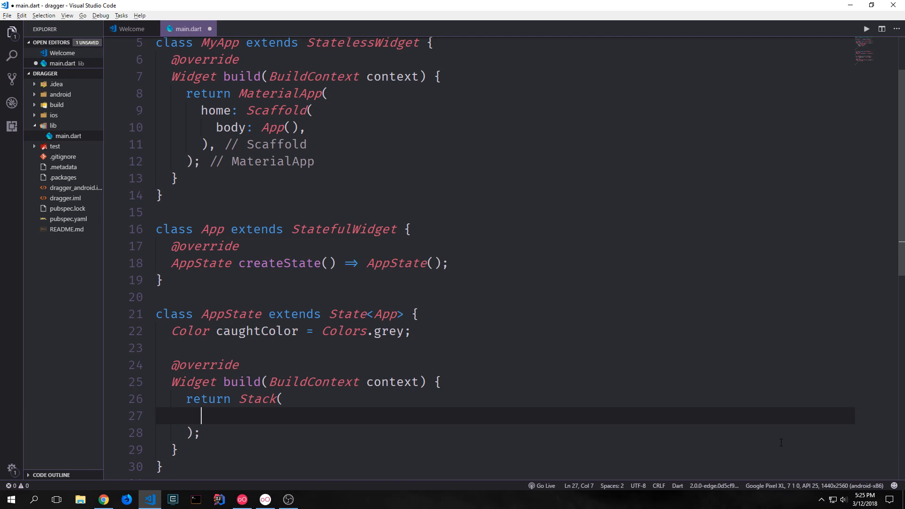
text(children: <Widget>[],)
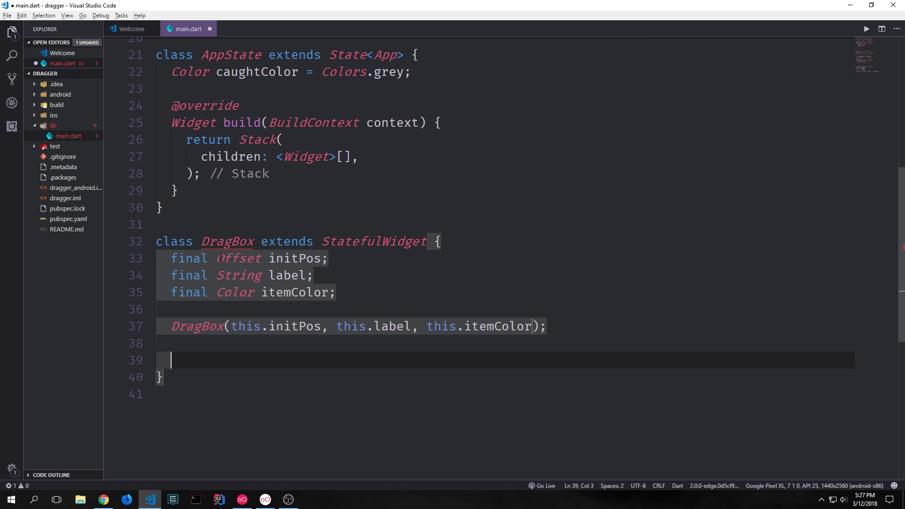
mouse_move(362, 285)
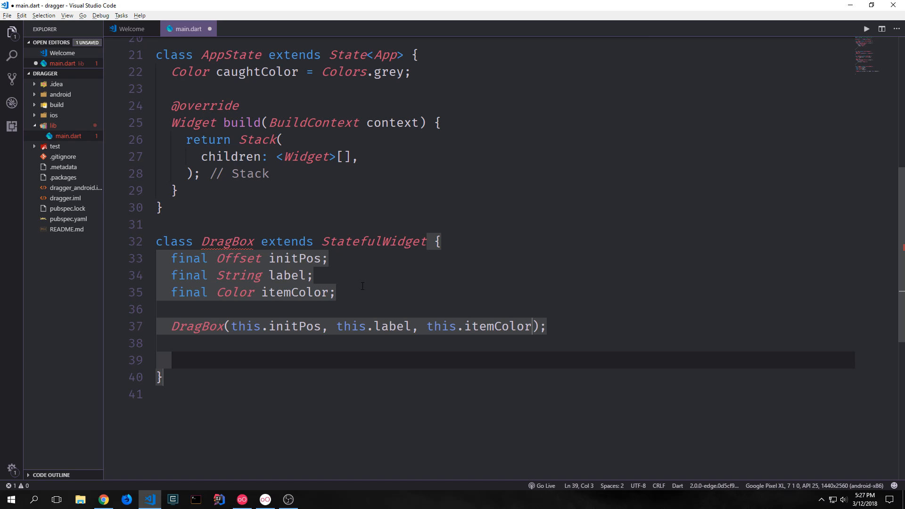
Write the DragBox class with initPos, label, itemColor fields, constructor and createState returning DragBoxState.
click(171, 359)
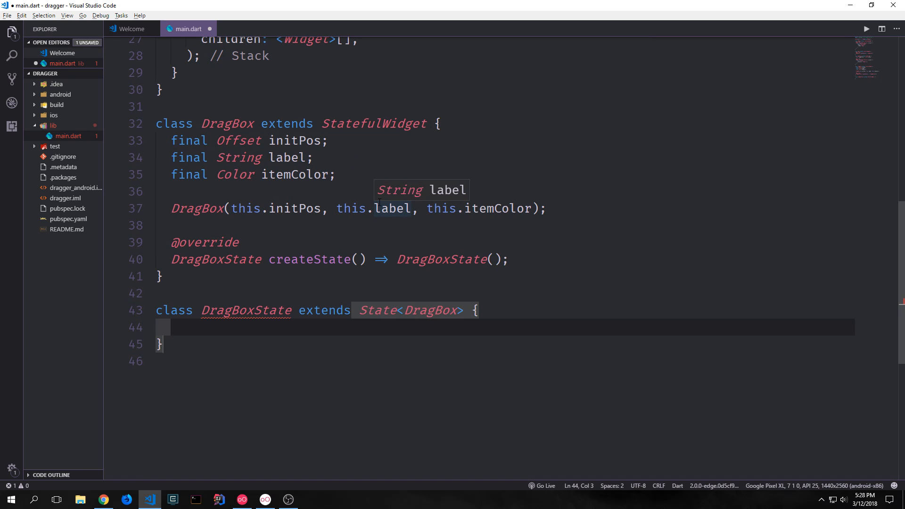
mouse_move(234, 268)
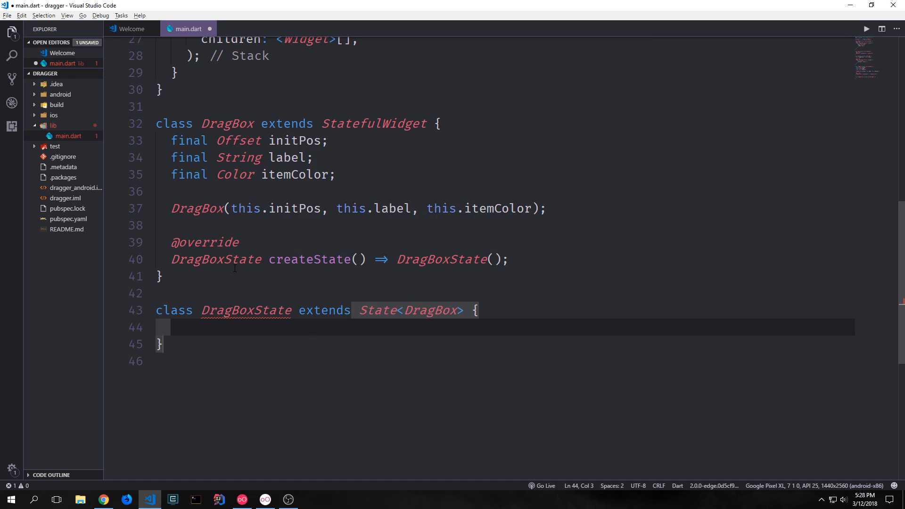
Declare Offset position = Offset(0.0, 0.0) and set it to widget.initPos in initState.
double_click(216, 259)
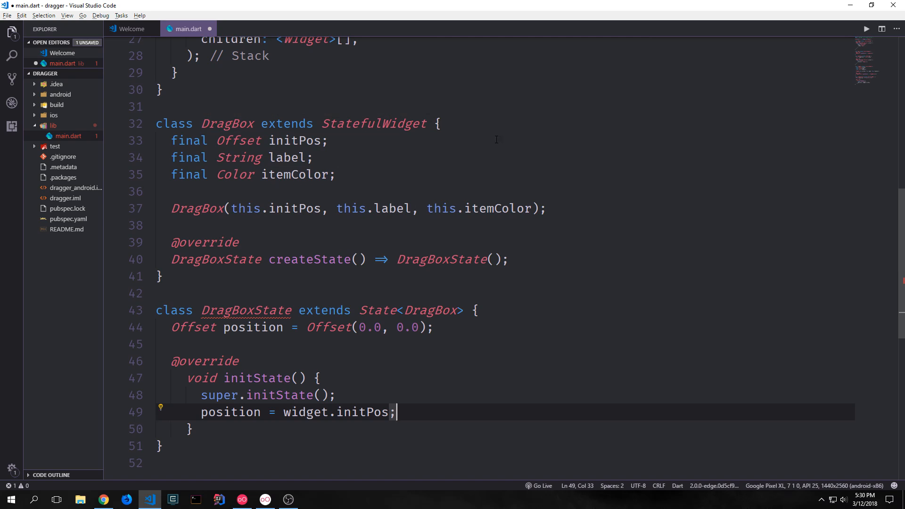
mouse_move(388, 424)
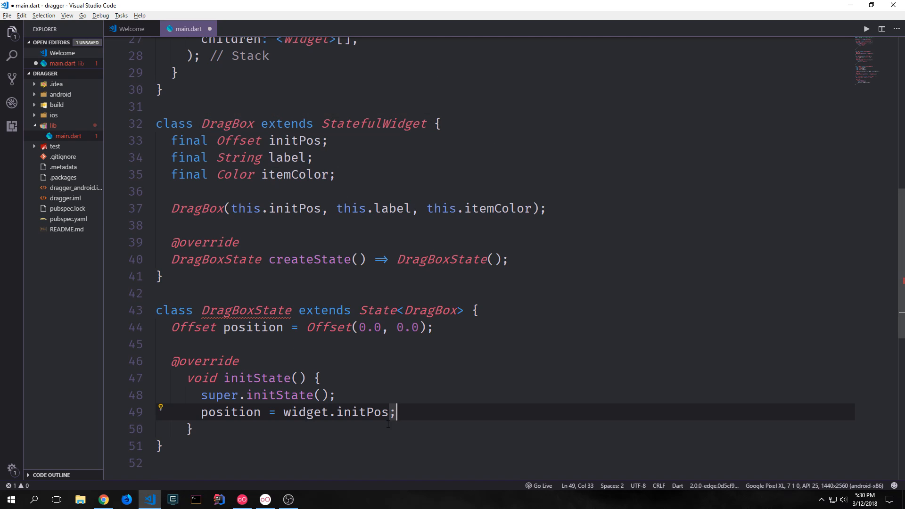
double_click(231, 412)
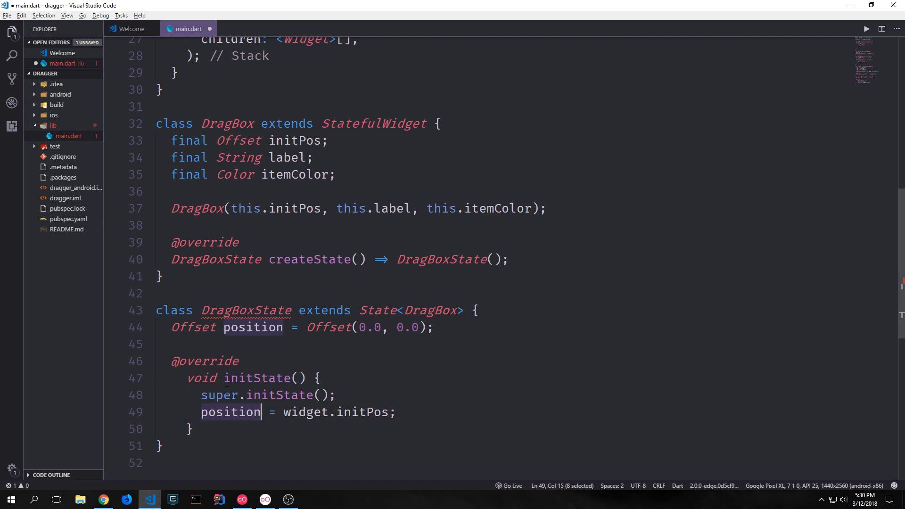
double_click(245, 310)
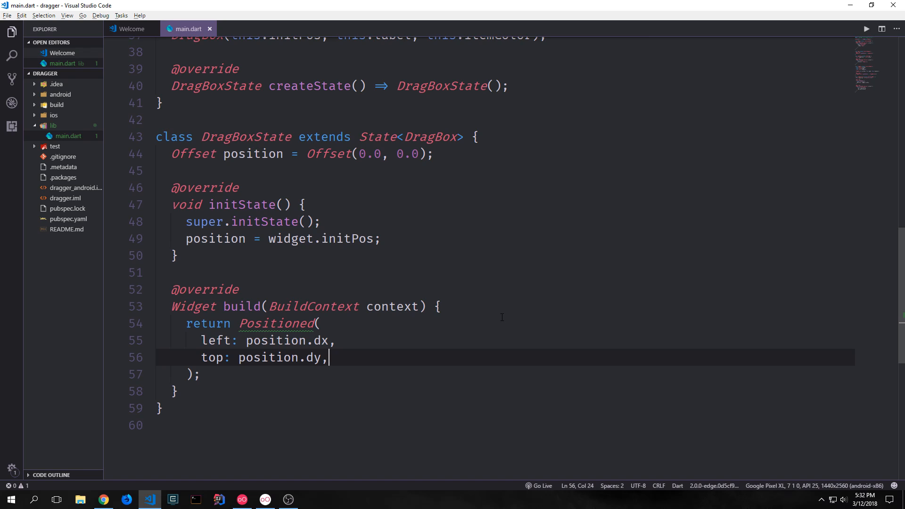
Return Positioned(left: position.dx, top: position.dy) with a Draggable child whose data is widget.itemColor.
text(child: Draggable()
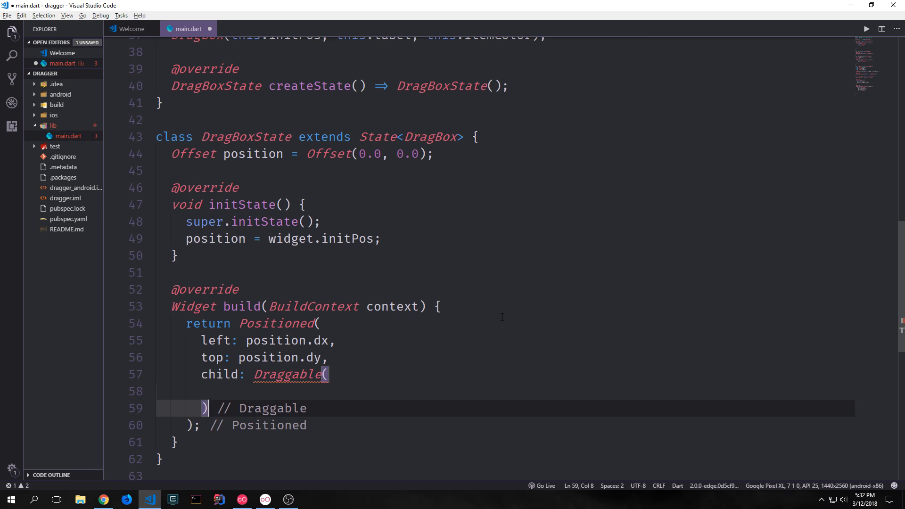
mouse_move(707, 304)
text(data: ,)
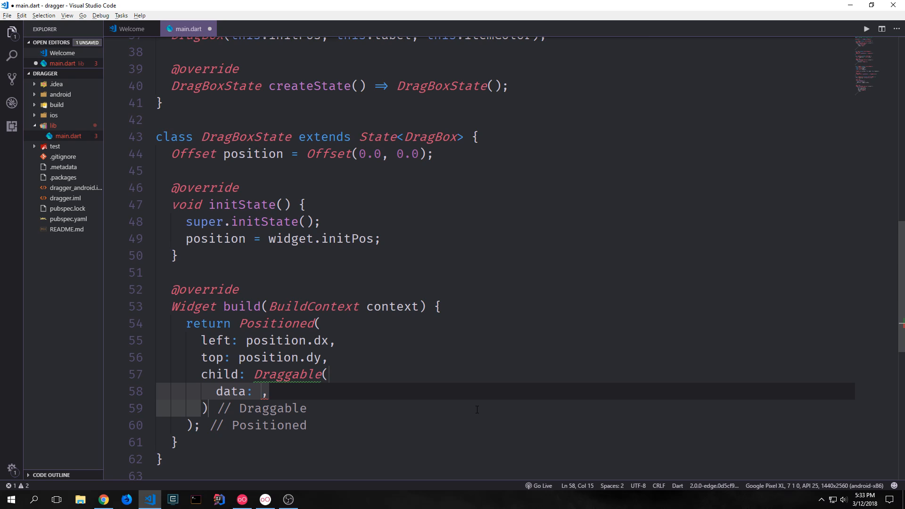
text(widget.itemColor)
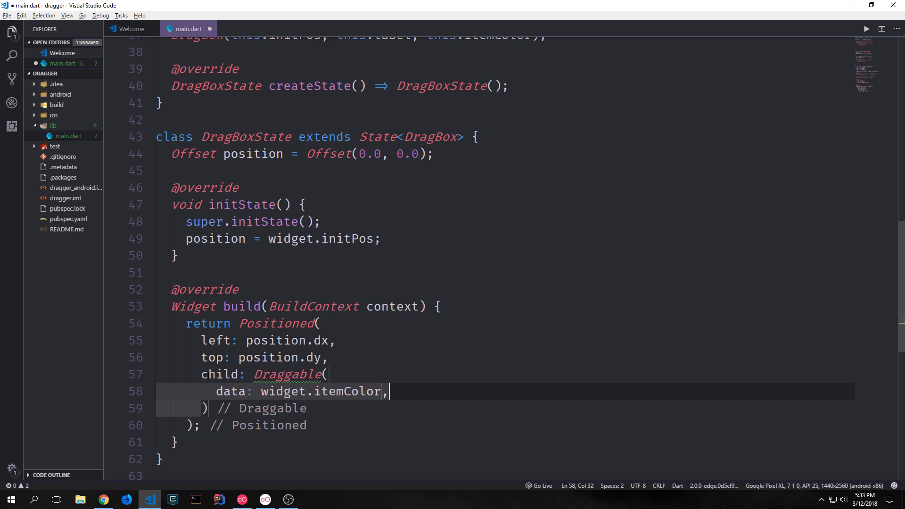
double_click(231, 392)
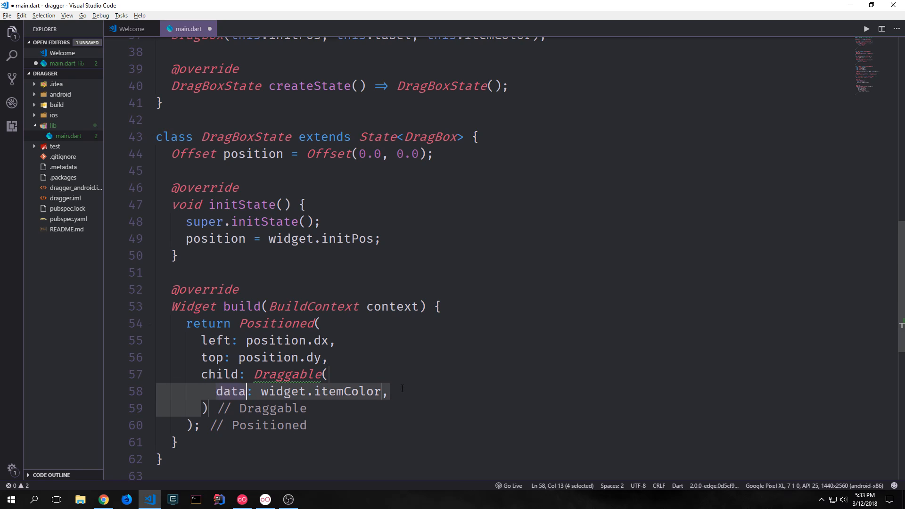
Give the Draggable a 100×100 itemColor Container centering widget.label in white, size 20.
text(child: Container()
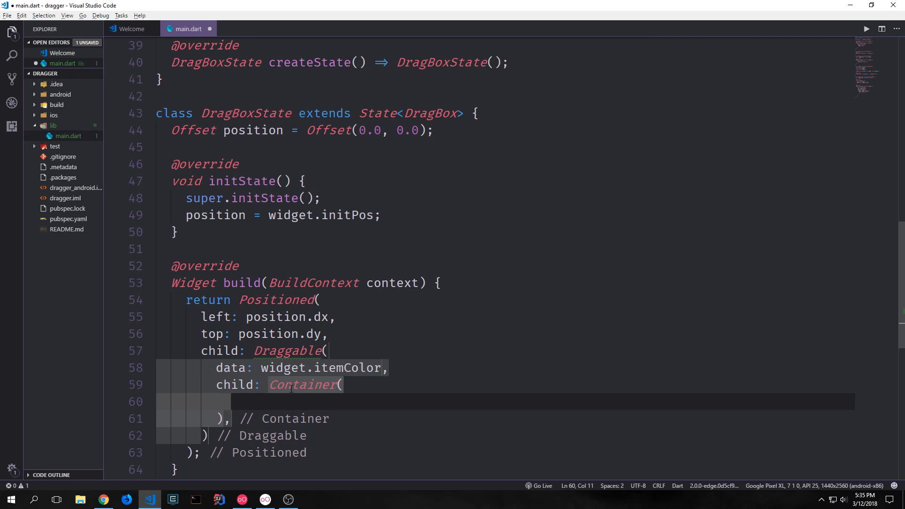
text(width: 100.0,)
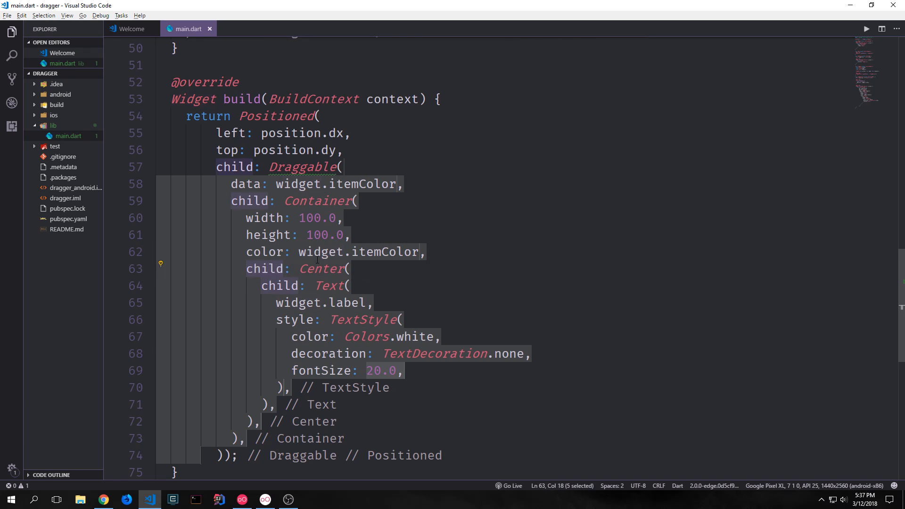
click(277, 285)
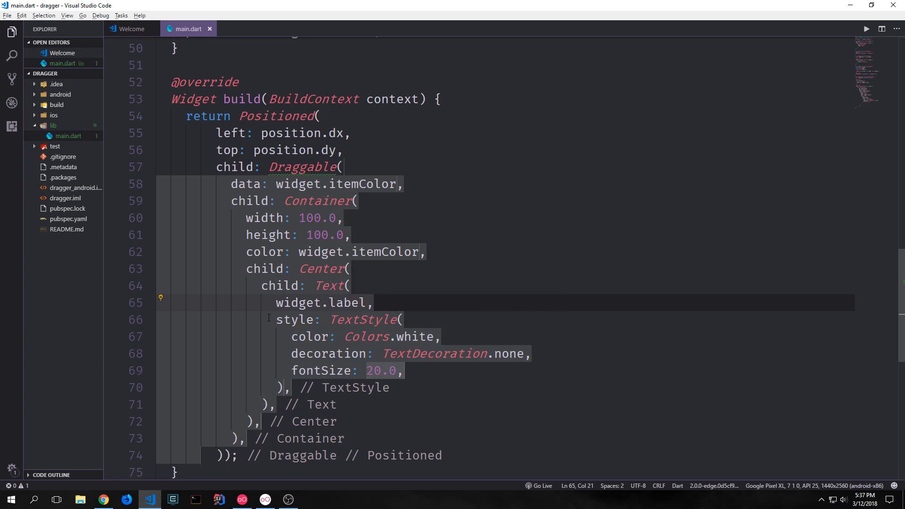
double_click(295, 319)
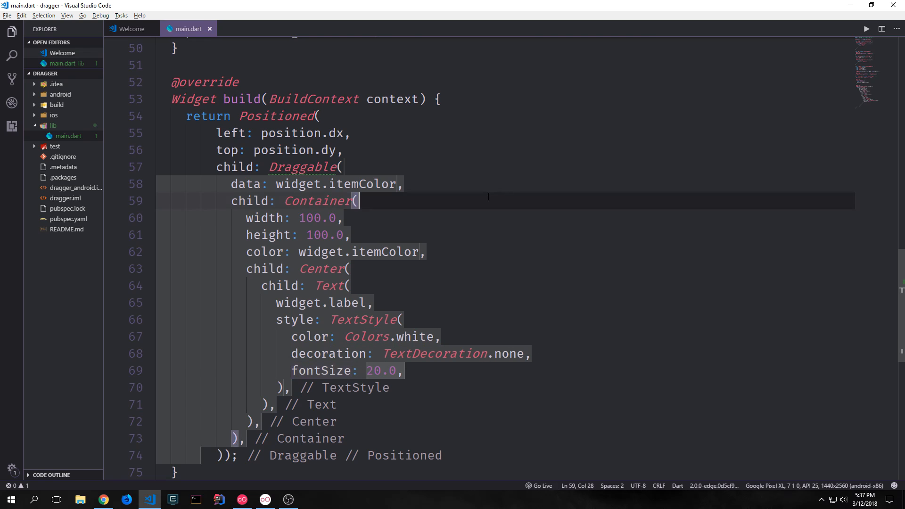
Add onDraggableCanceled with (velocity, offset) setting position to offset.
text(on)
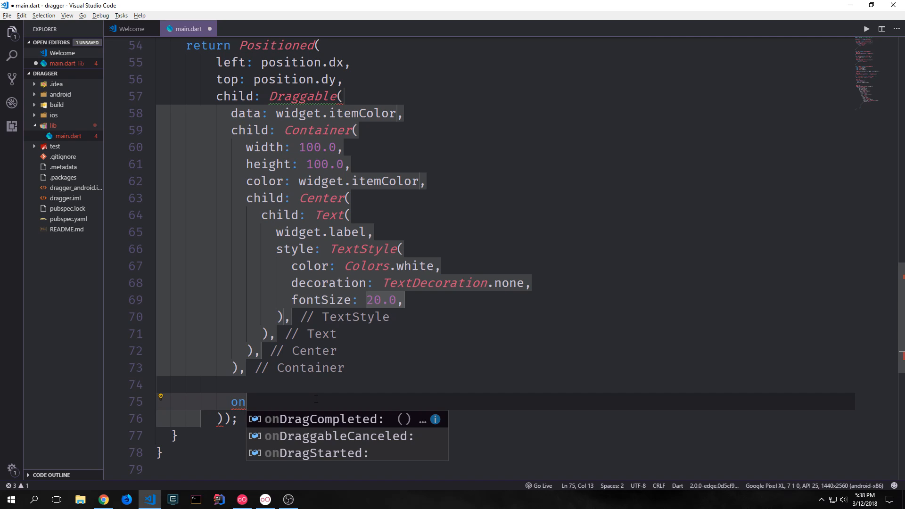
click(339, 435)
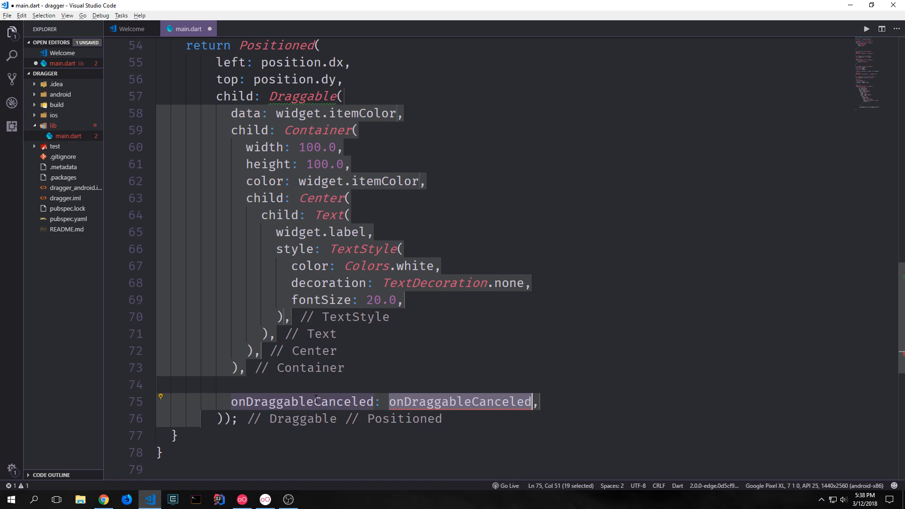
text((velocity, offset) {)
text(position = offset;)
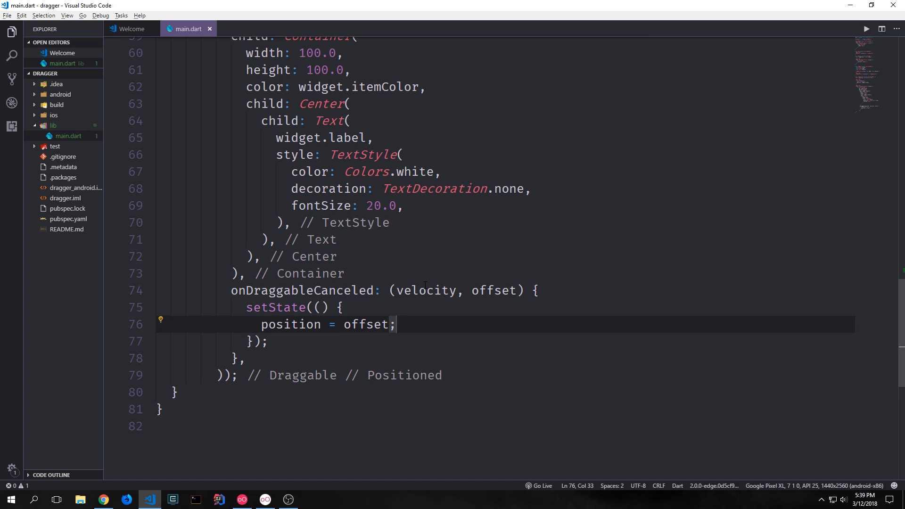
Add a feedback Container matching the box's width, height, itemColor and centered label.
click(265, 341)
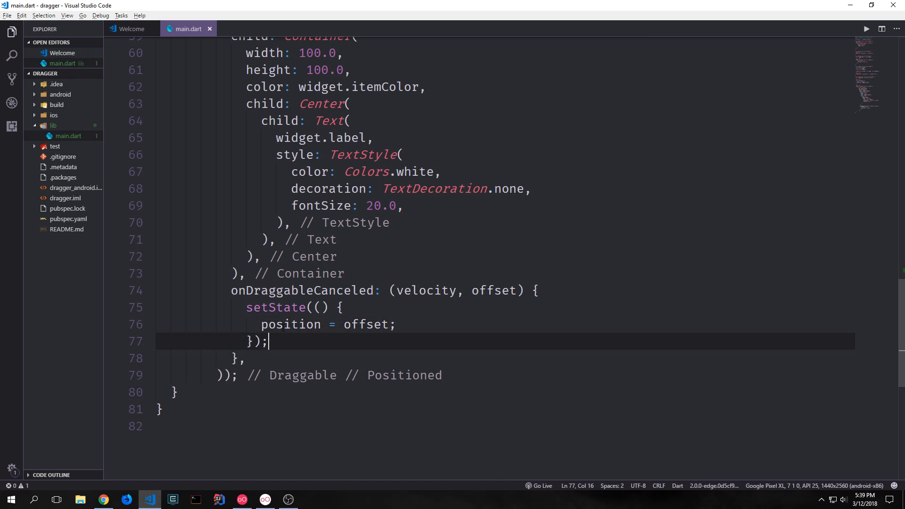
double_click(366, 323)
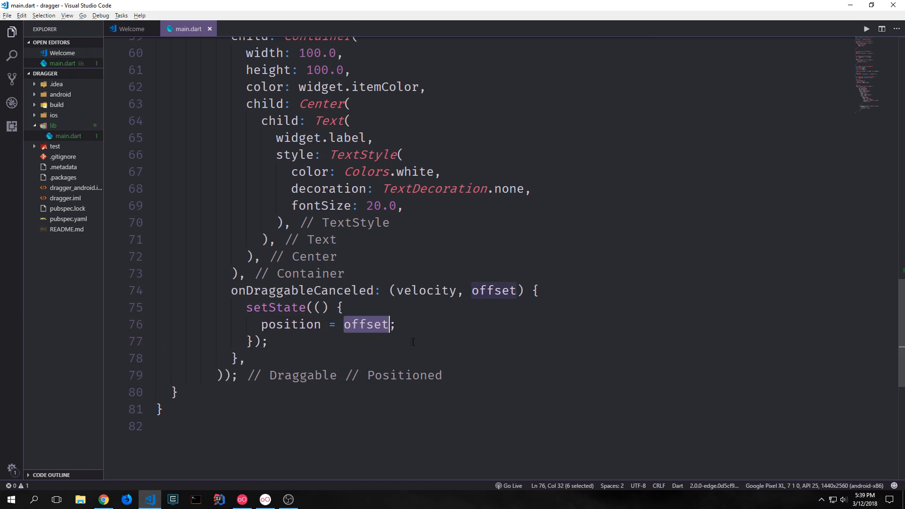
scroll(up, 3)
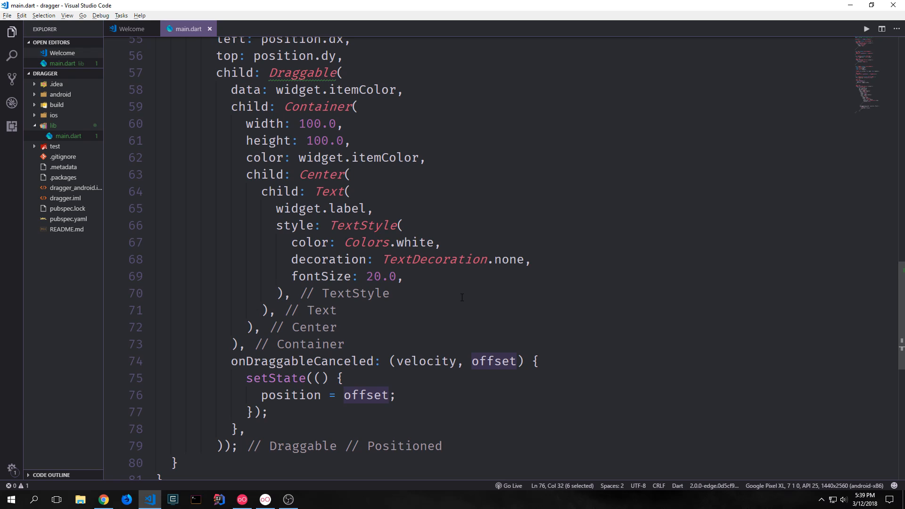
scroll(up, 3)
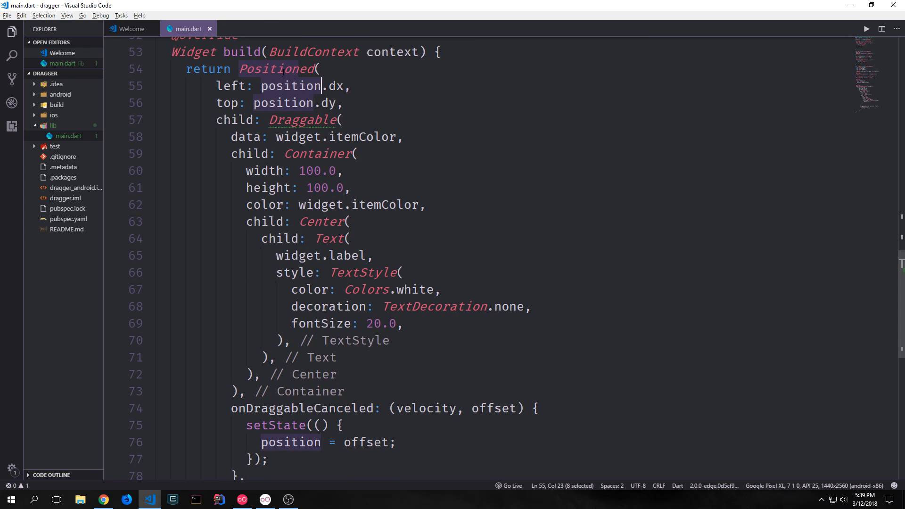
double_click(289, 85)
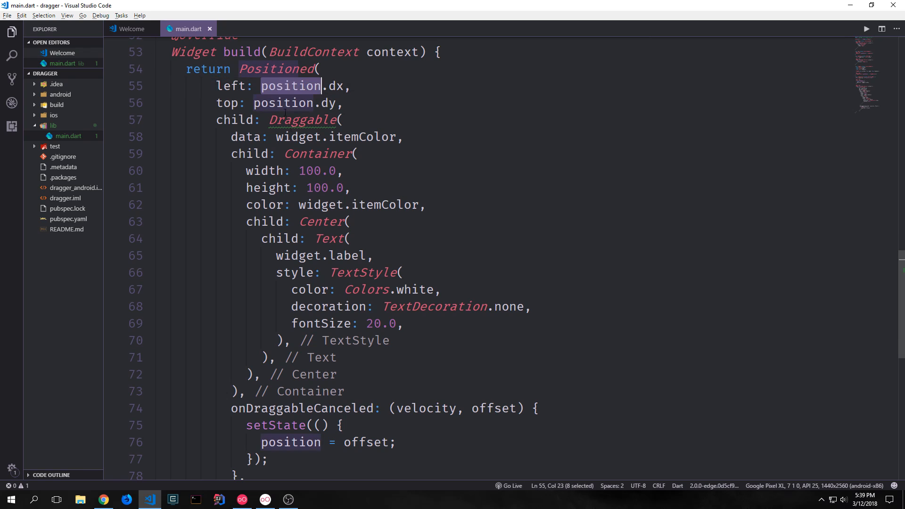
click(283, 103)
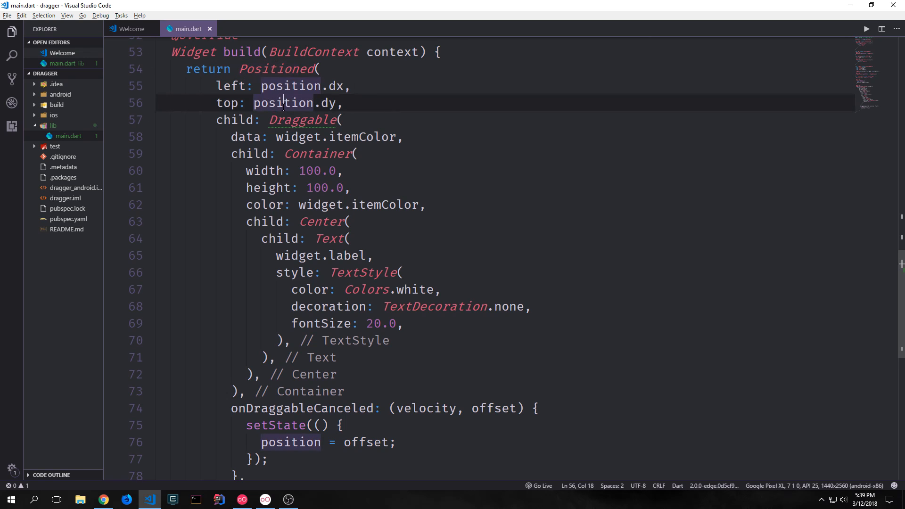
scroll(down, 3)
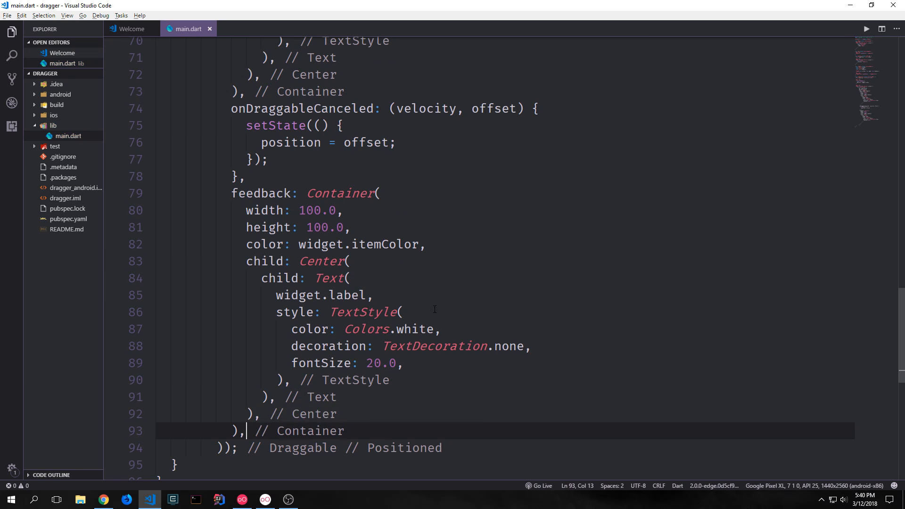
mouse_move(260, 193)
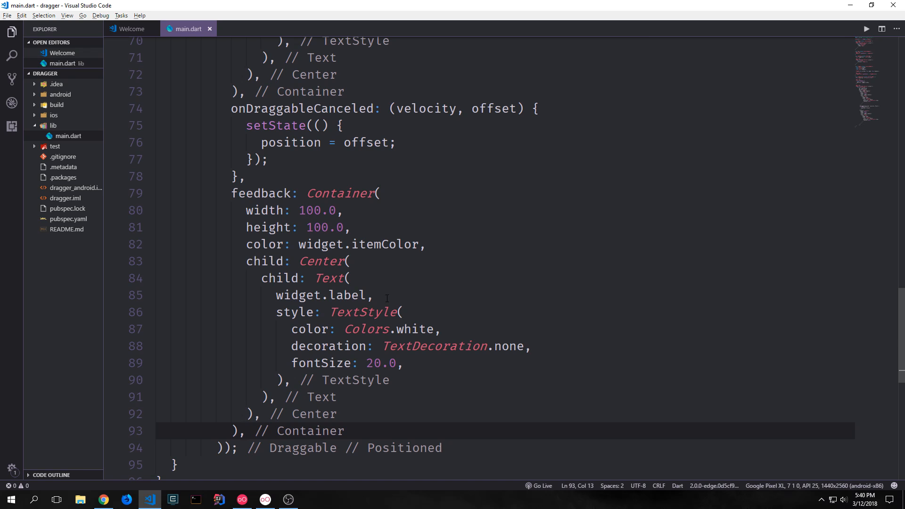
Set the feedback Container to 120.0×120.0, color withOpacity(0.5), and label fontSize 18.0.
scroll(up, 3)
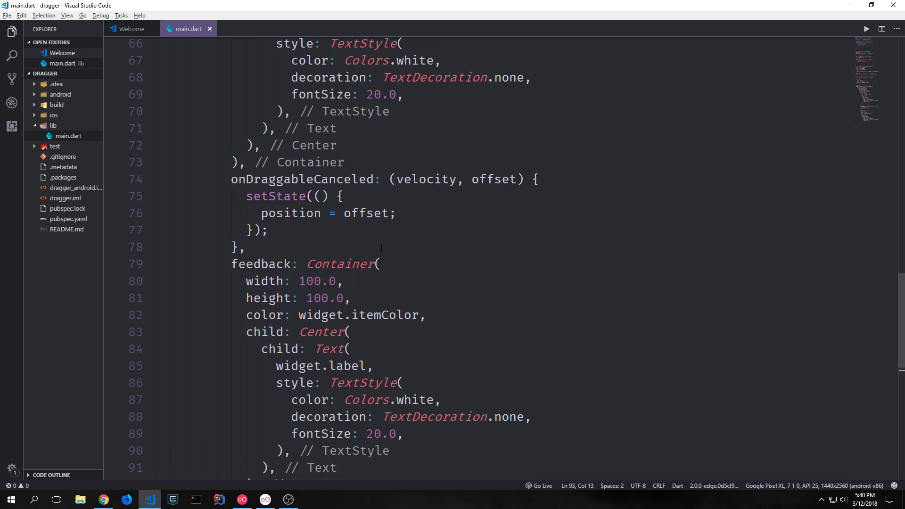
scroll(up, 3)
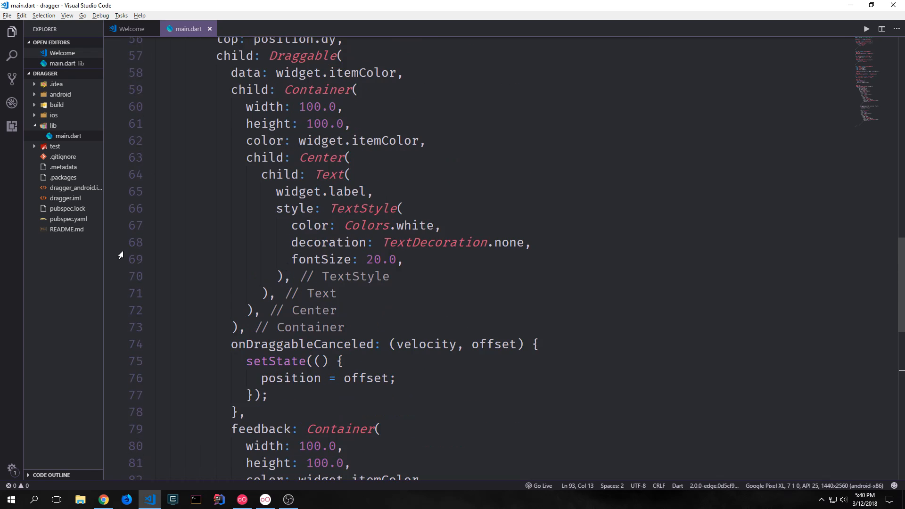
scroll(down, 3)
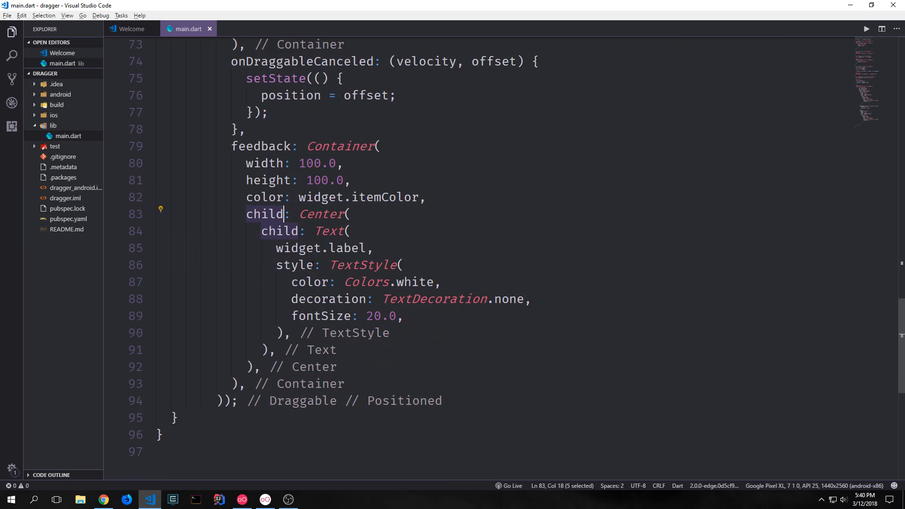
scroll(up, 3)
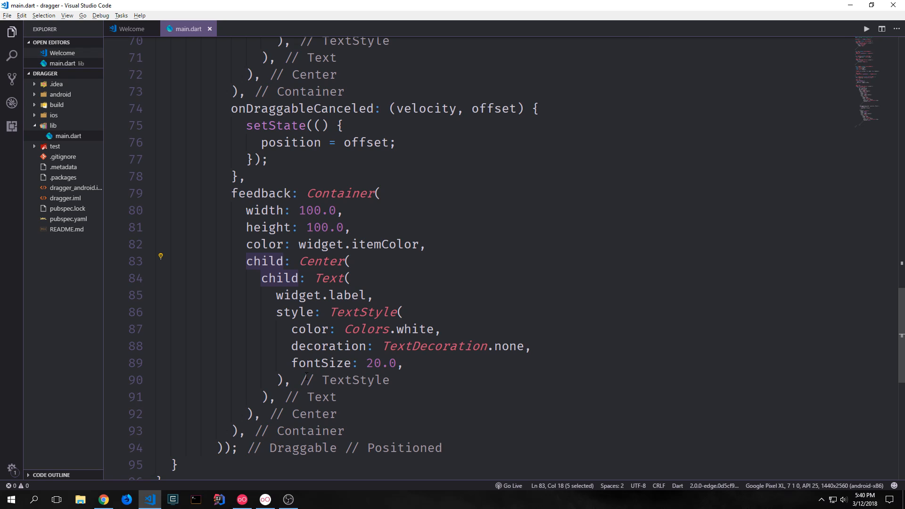
text(.withOpacity(0.5))
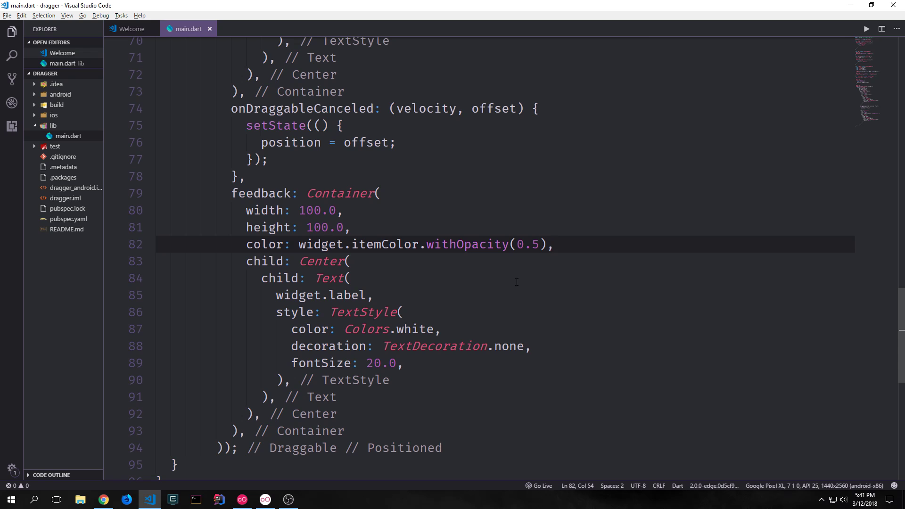
scroll(up, 3)
text(2)
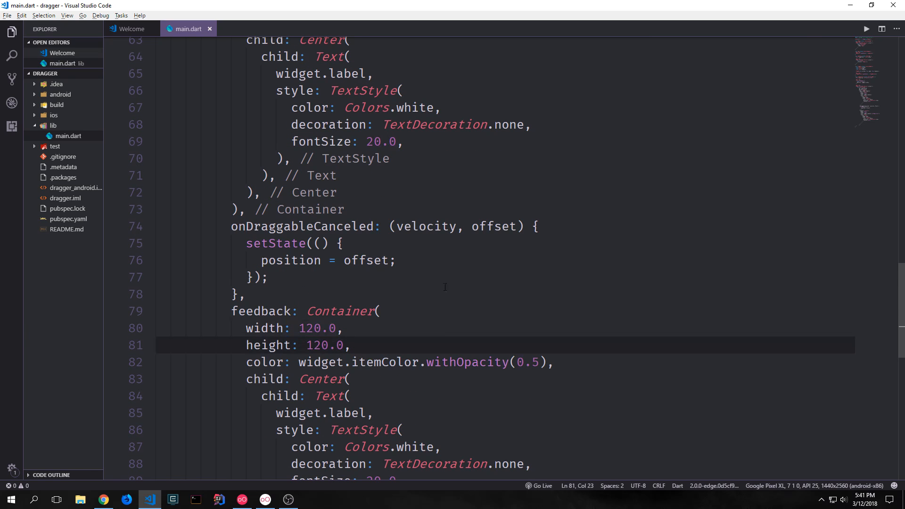
scroll(down, 3)
text(18)
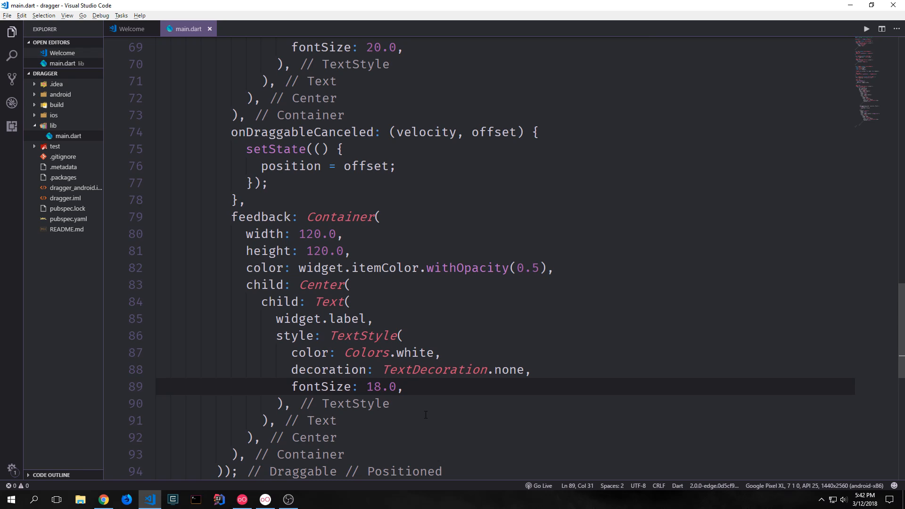
mouse_move(432, 411)
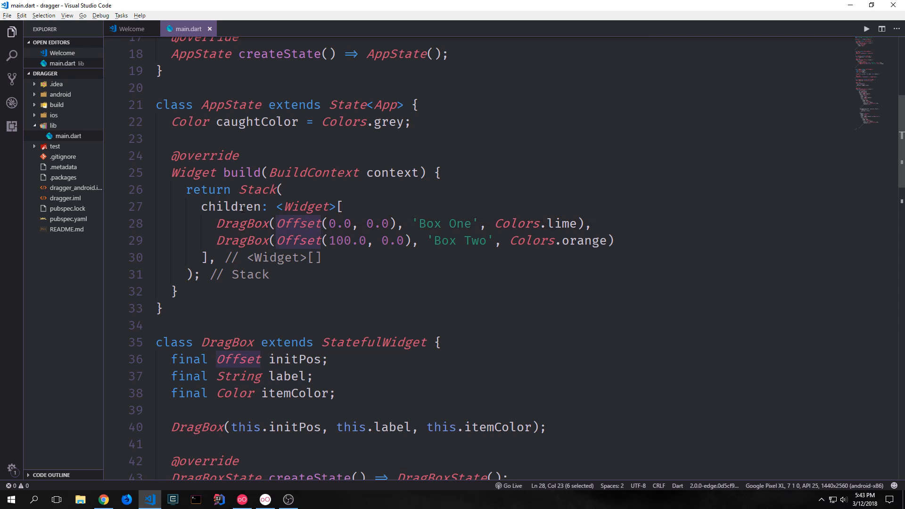
mouse_move(415, 230)
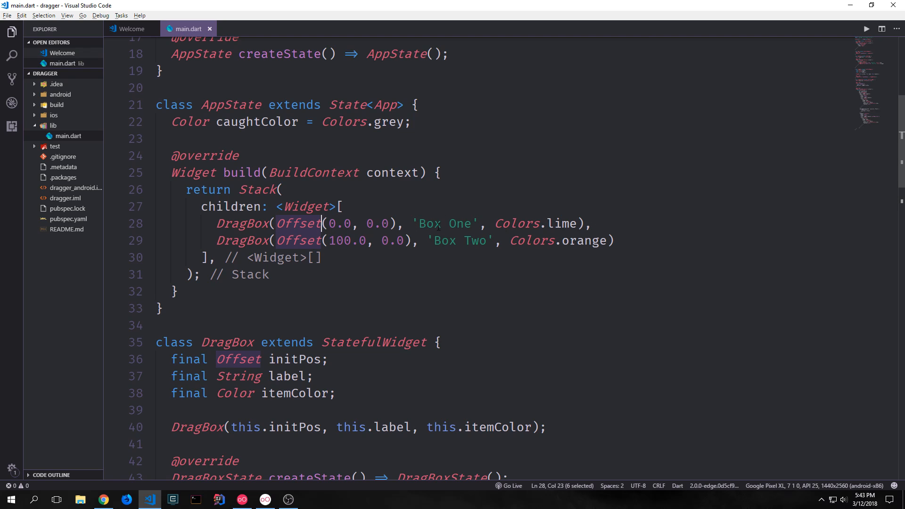
Inspect AppState.build's DragBox Offset arguments, highlighting Box One's starting Offset.
double_click(515, 223)
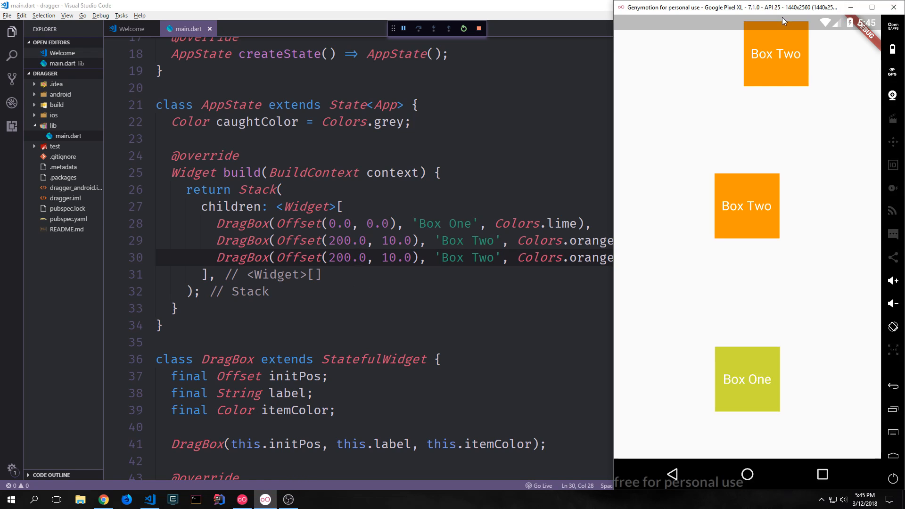
mouse_move(765, 71)
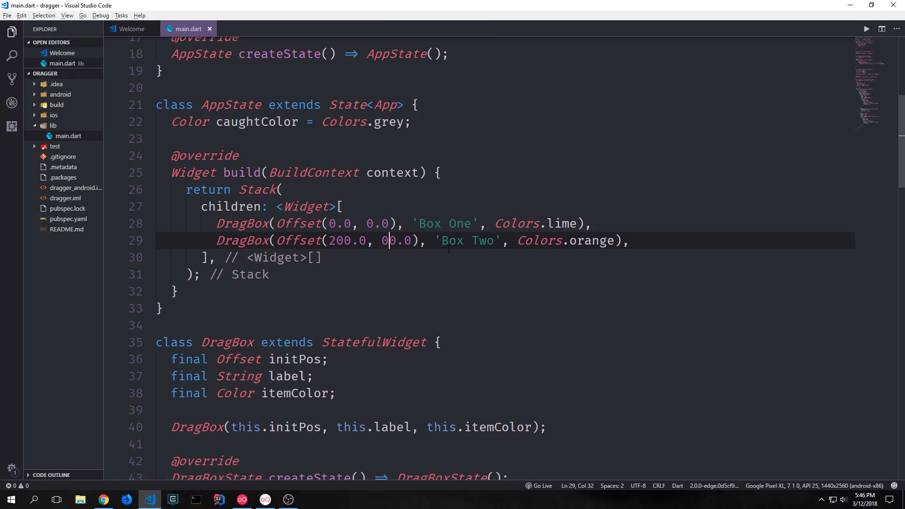
Delete the duplicate DragBox and add a Positioned DragTarget building a 200×200 BoxDecoration Container.
key(Backspace)
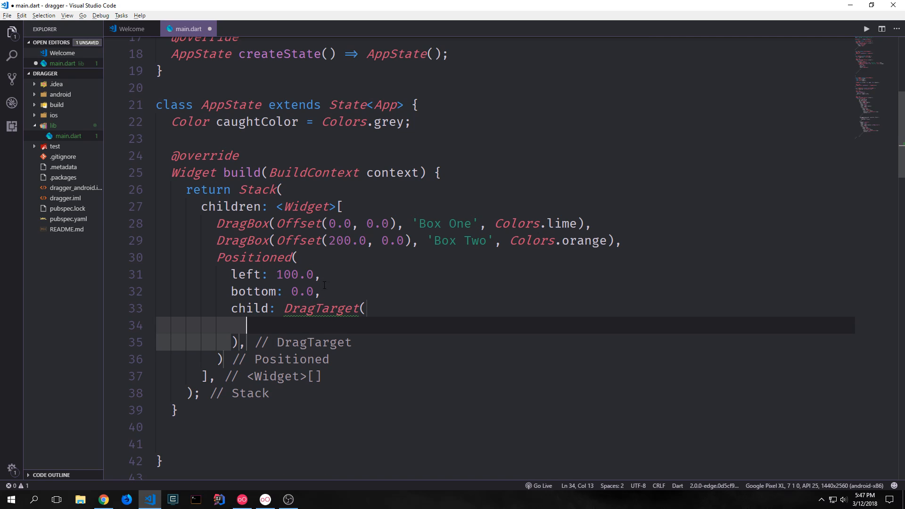
double_click(288, 274)
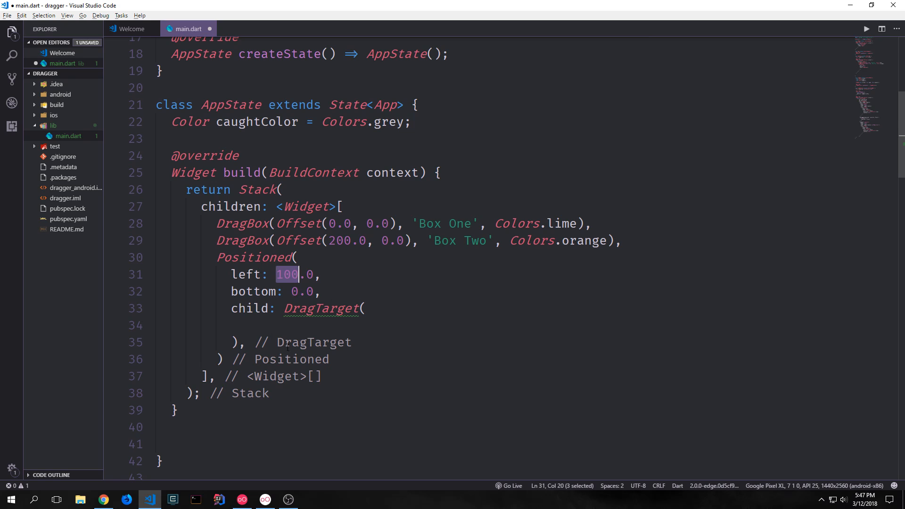
click(245, 325)
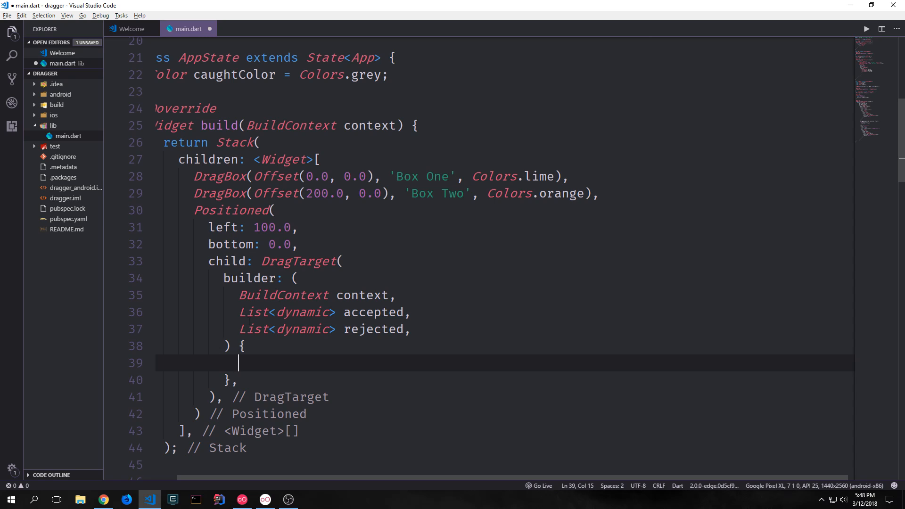
mouse_move(361, 340)
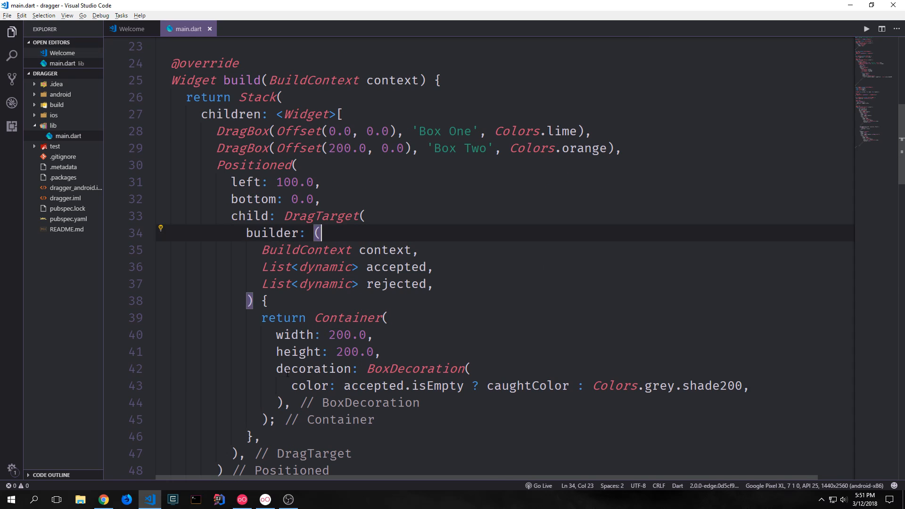
double_click(295, 335)
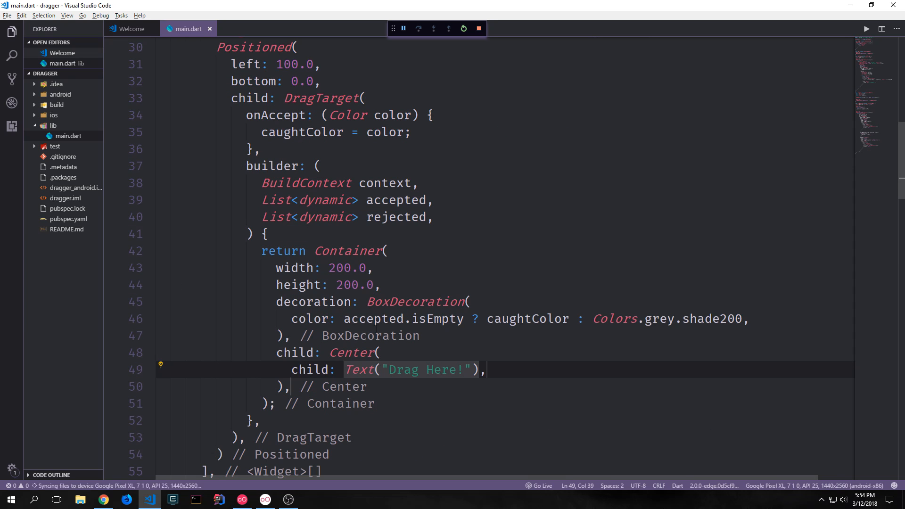
Select the Text("Drag Here!") widget inside the target Container's Center child.
double_click(358, 370)
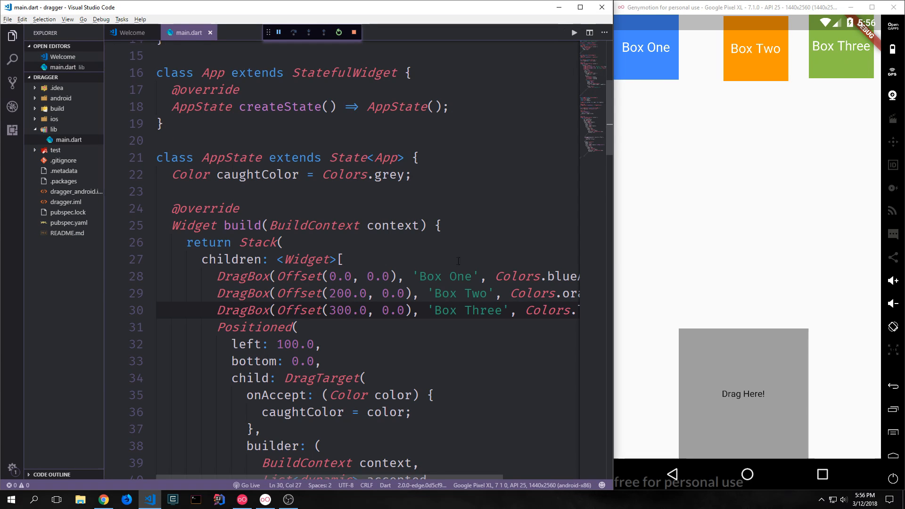
mouse_move(677, 152)
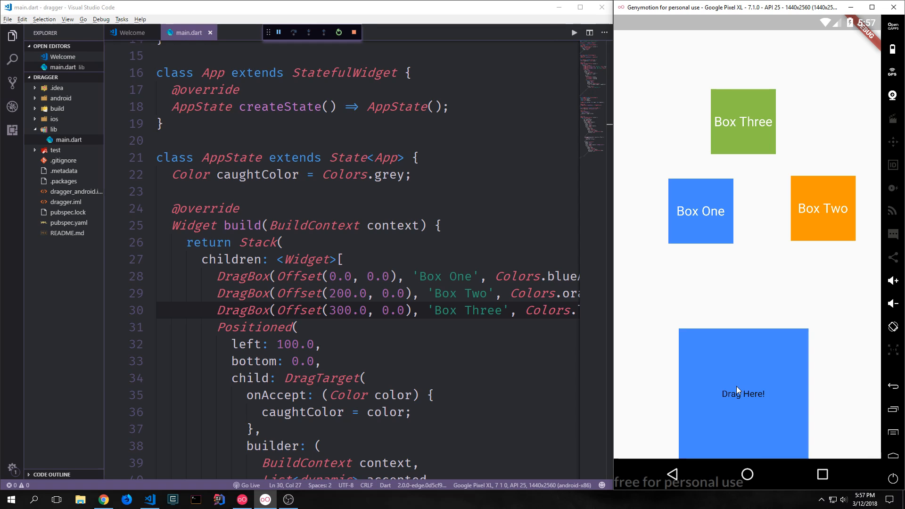
mouse_move(728, 379)
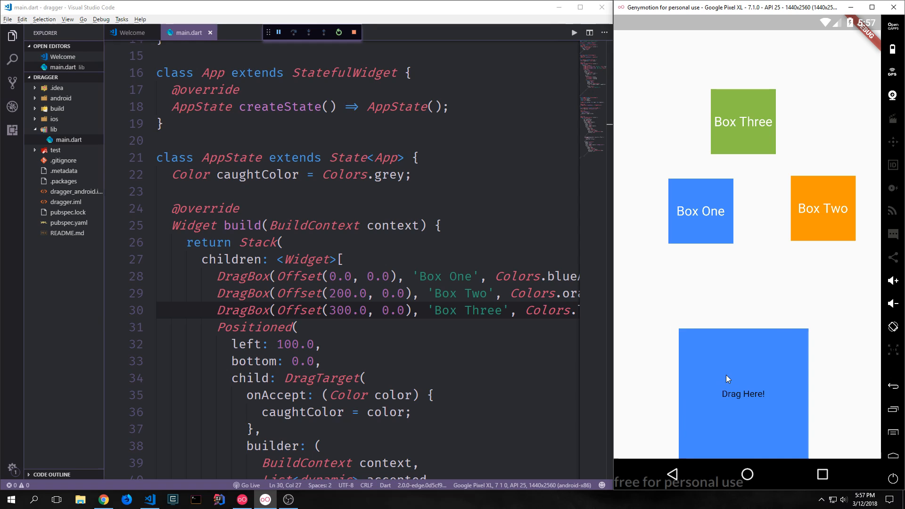
mouse_move(759, 358)
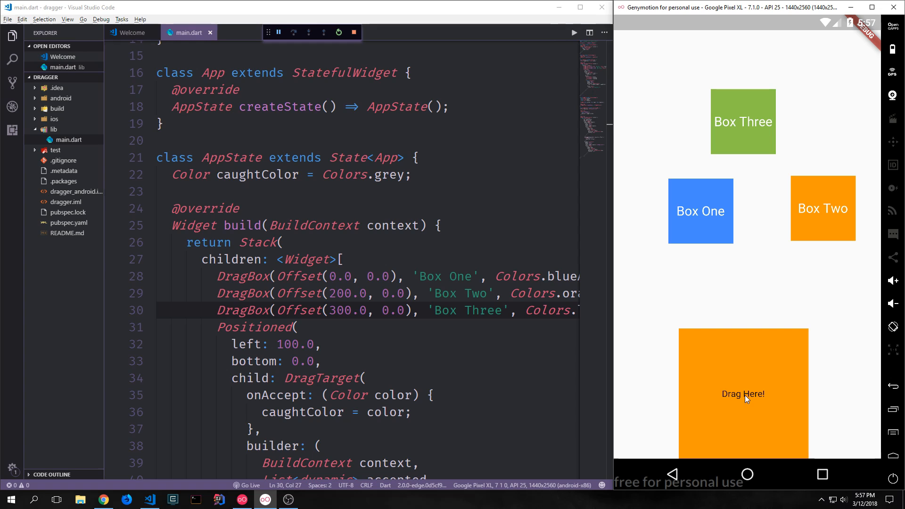
mouse_move(812, 442)
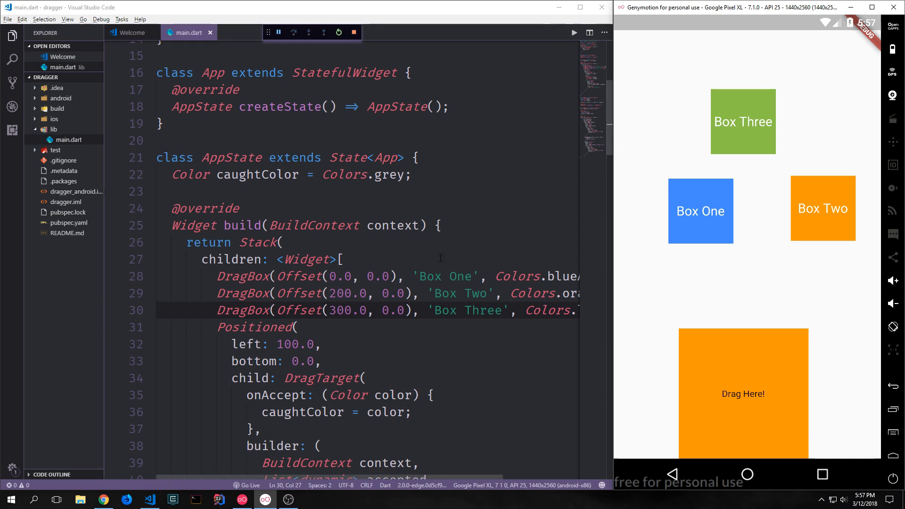
Scroll down to view the Drag Here! target after the blue and orange drops.
scroll(down, 3)
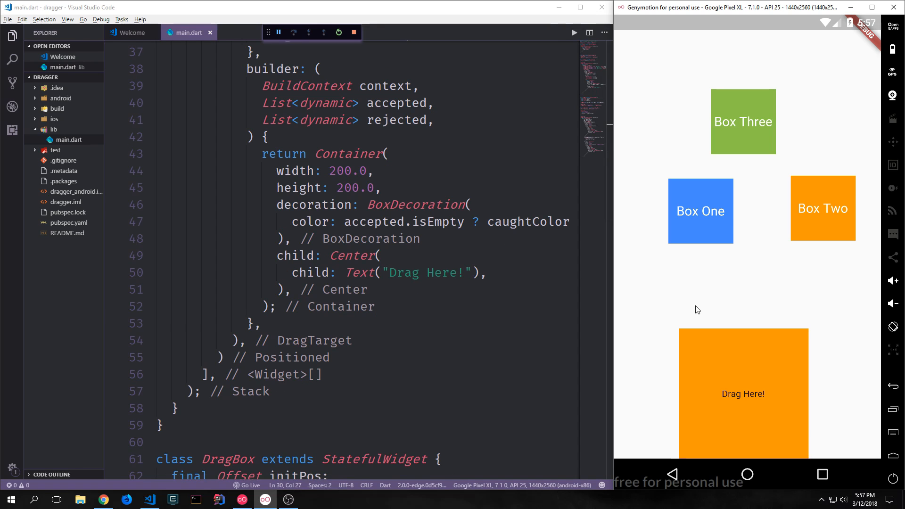